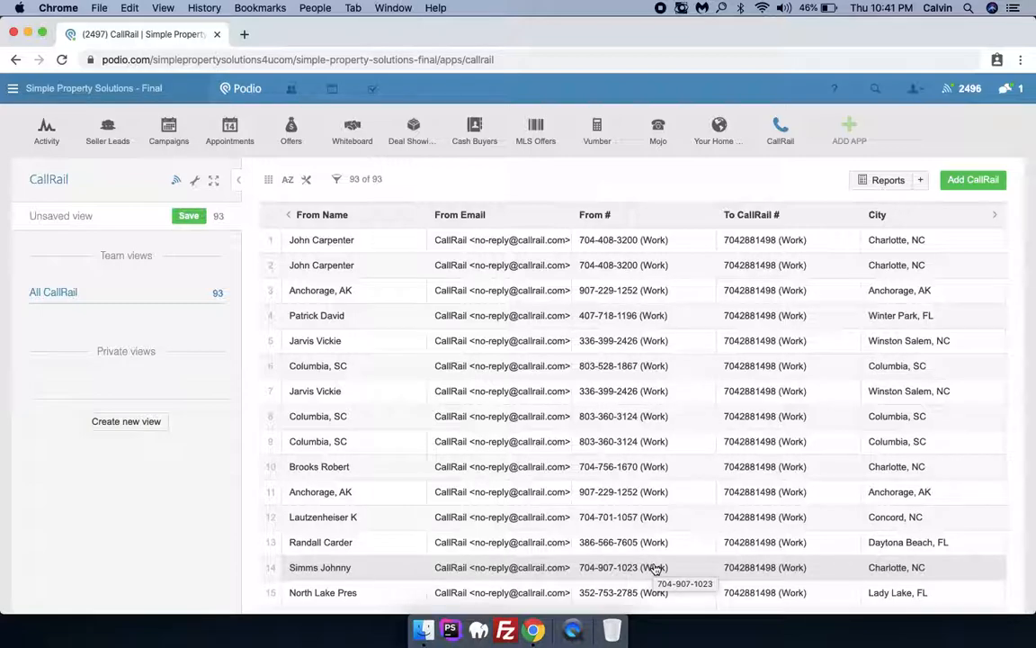
mouse_move(971, 498)
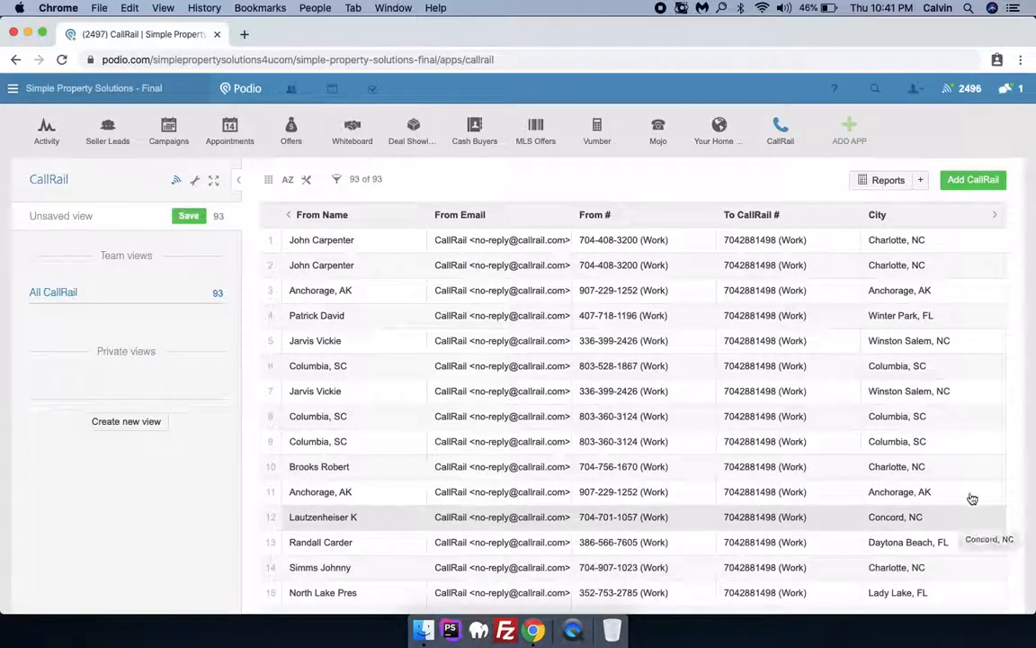
mouse_move(781, 126)
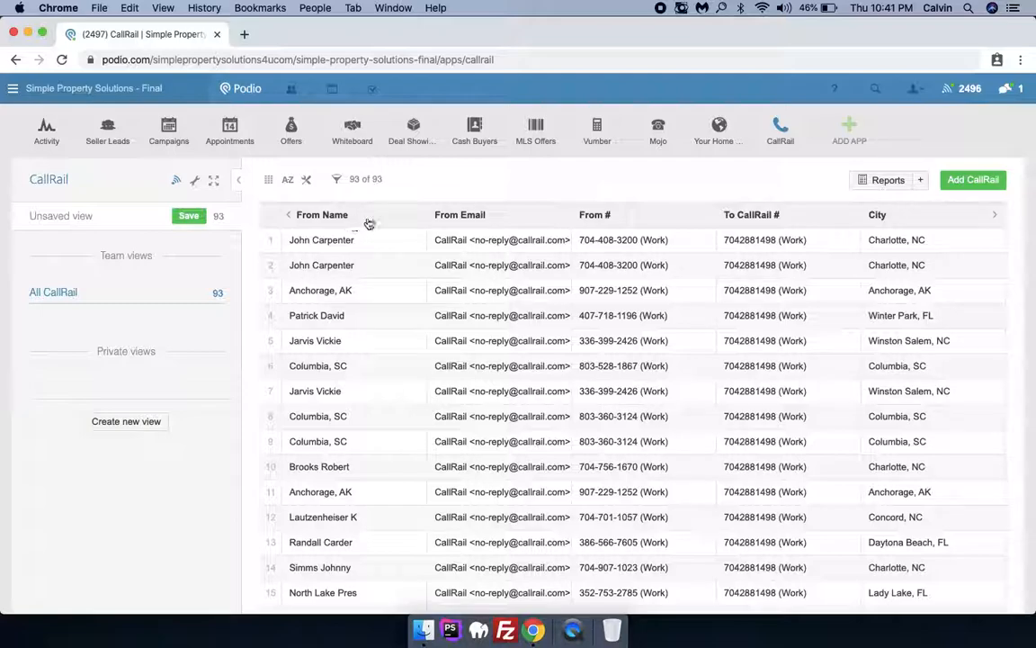
mouse_move(716, 227)
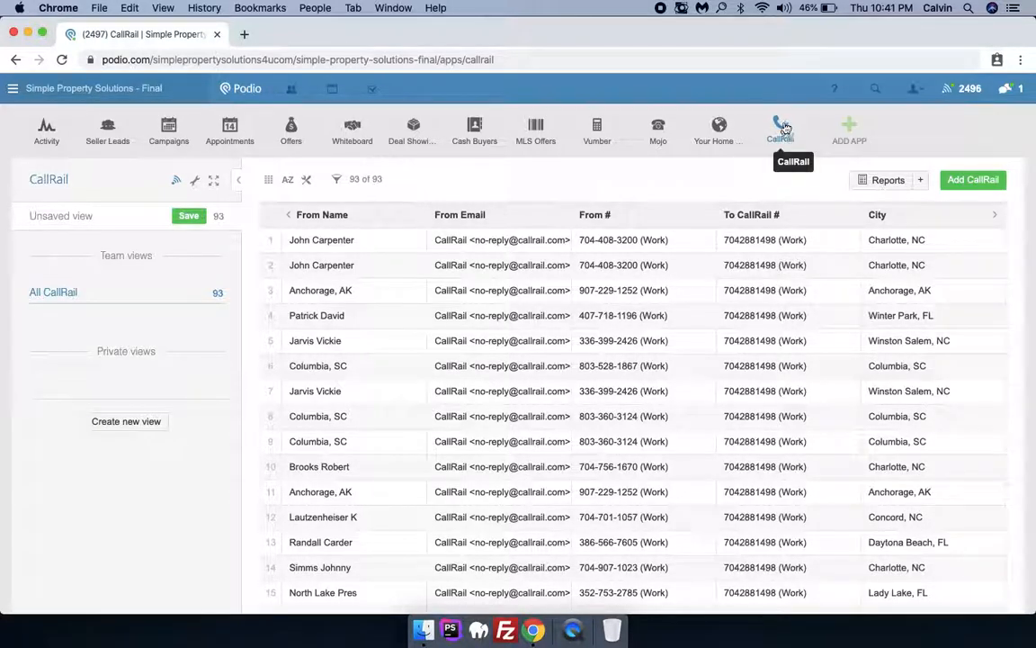
mouse_move(780, 128)
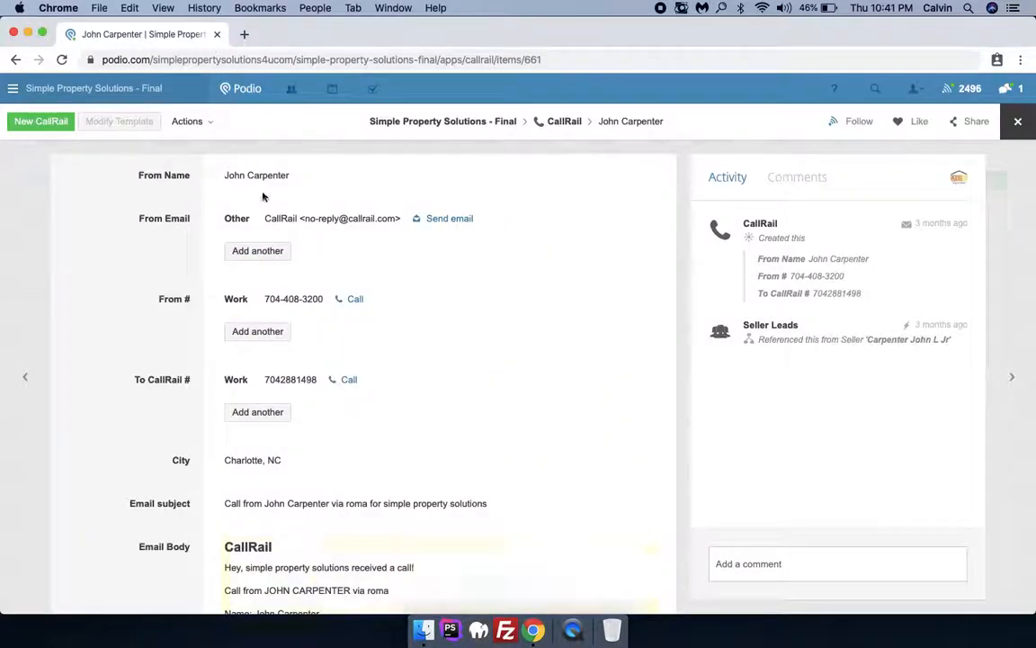
scroll("down", 3)
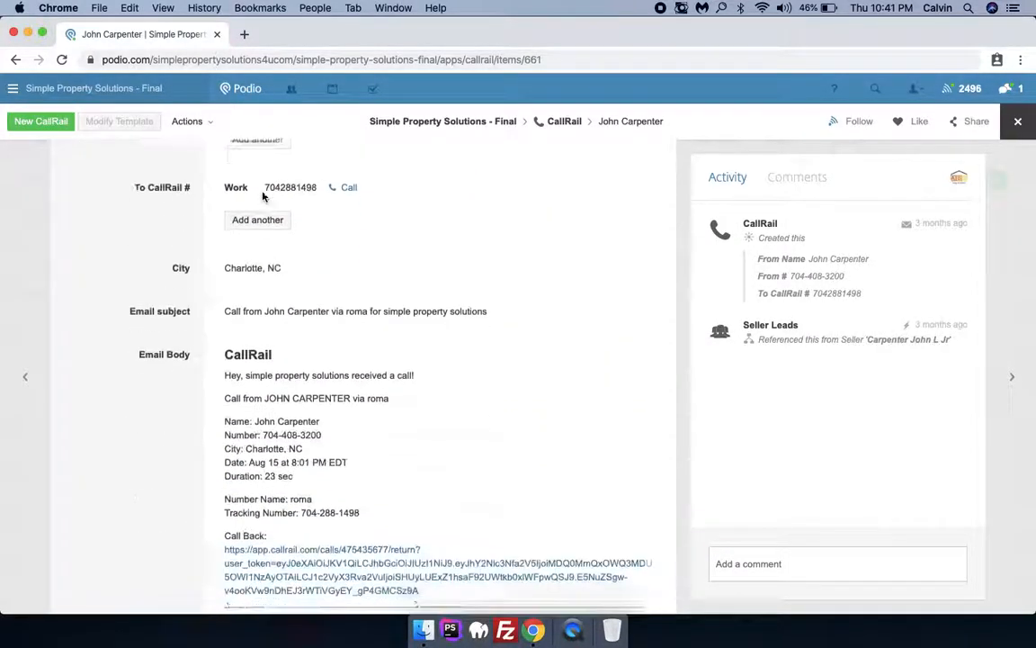
scroll("down", 3)
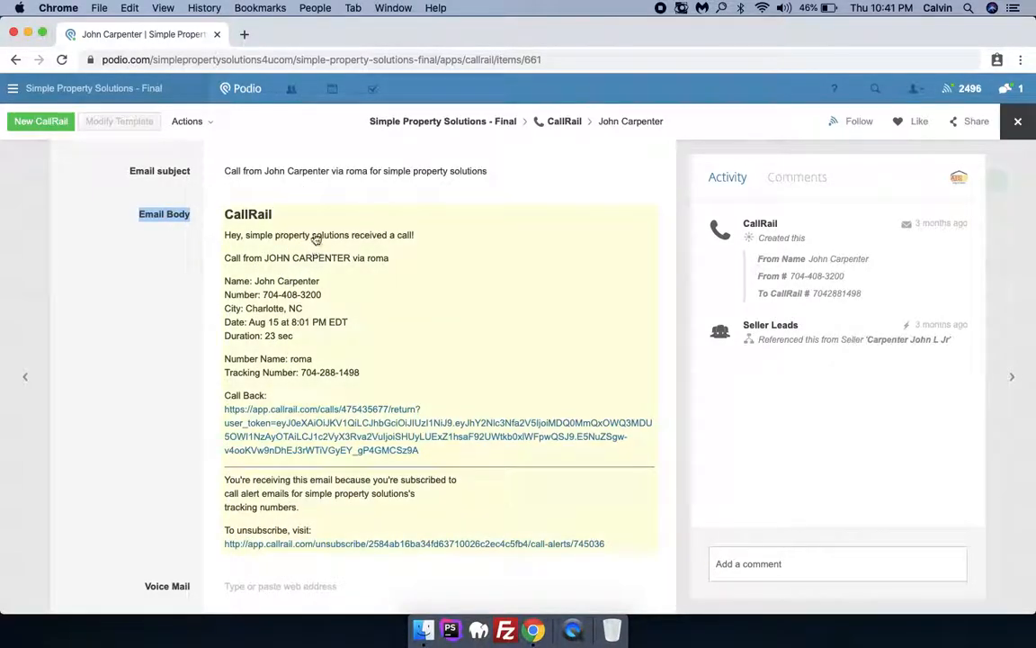
mouse_move(302, 304)
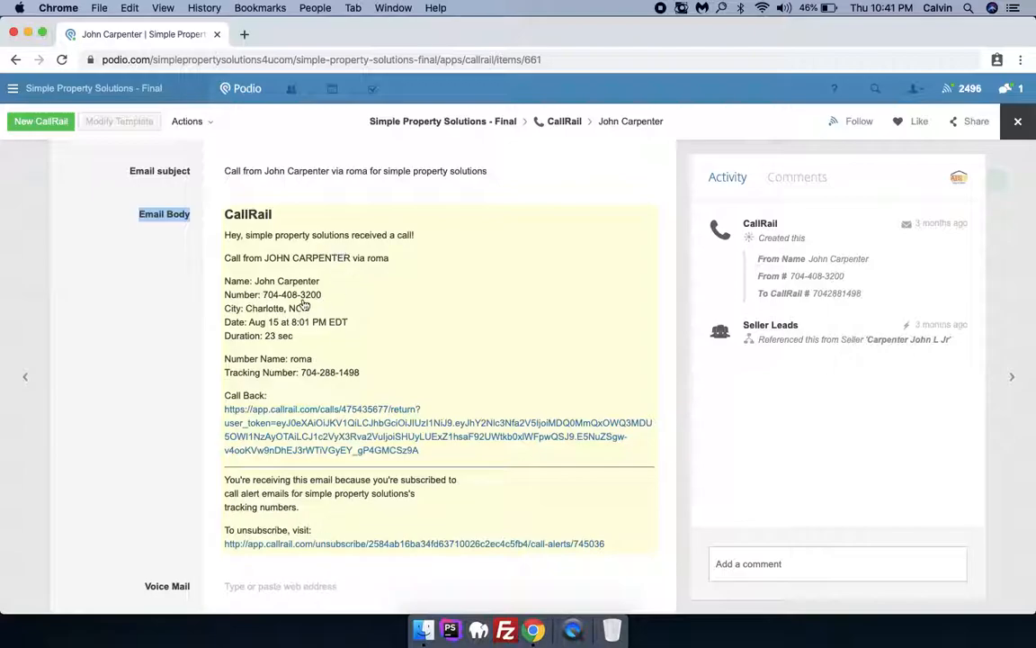
scroll("down", 3)
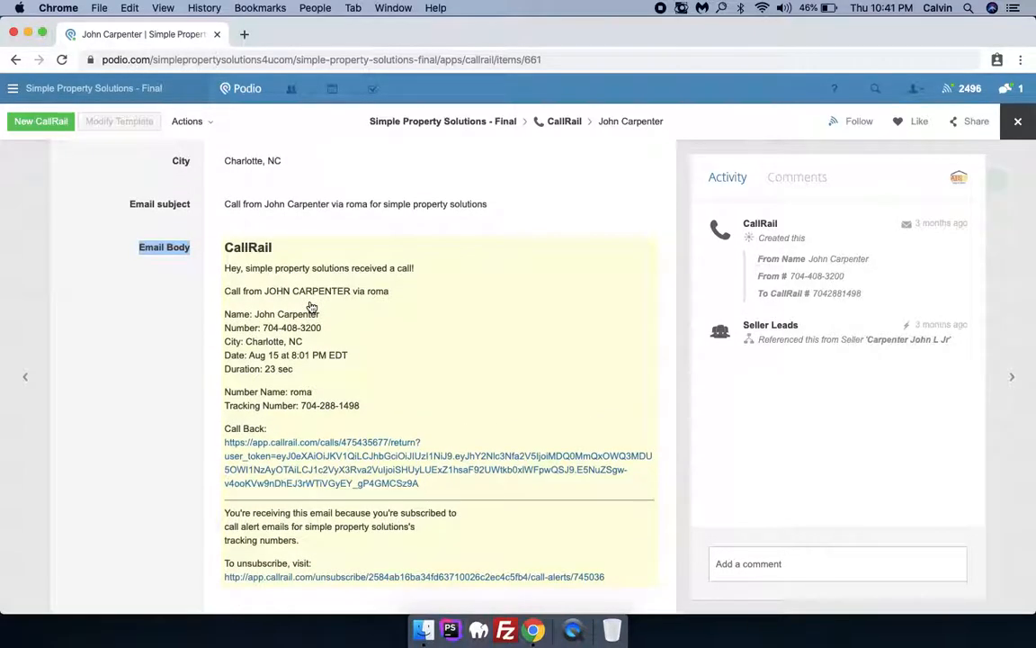
scroll("down", 3)
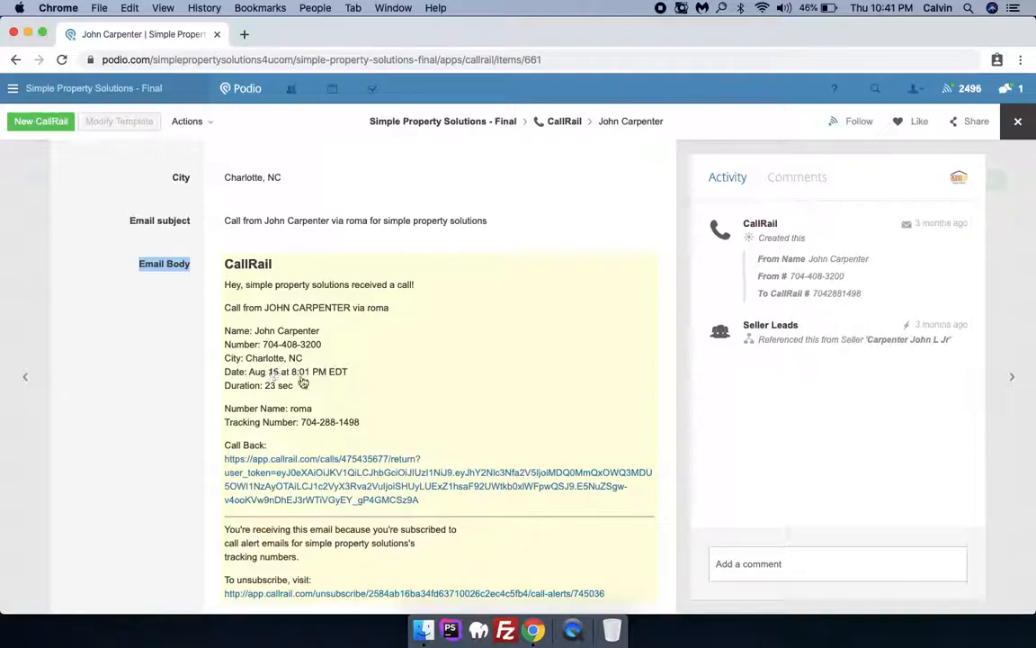
scroll("down", 3)
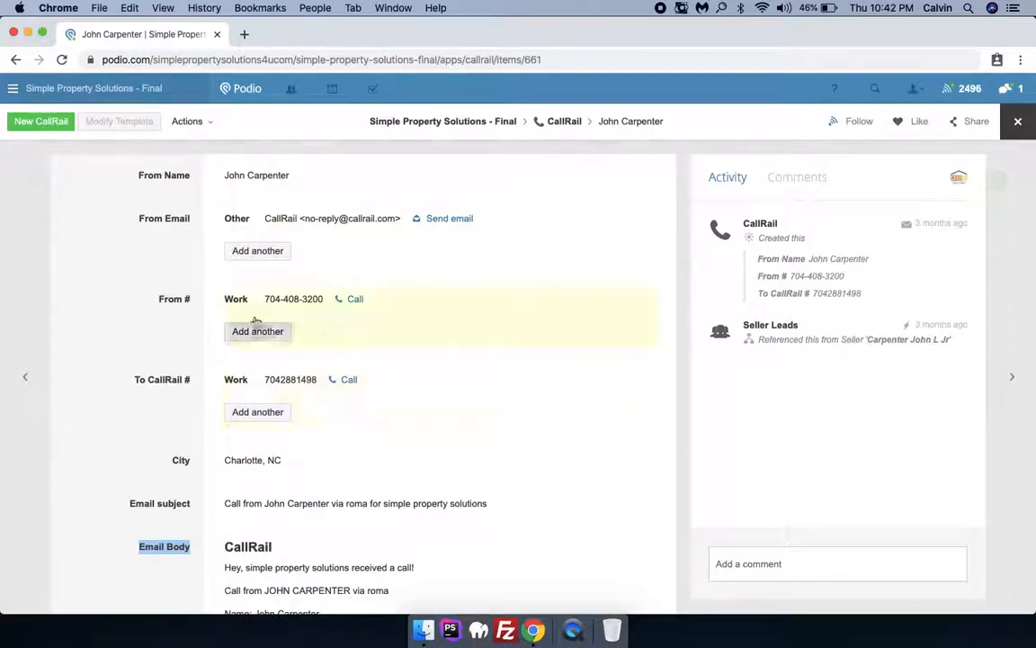
mouse_move(299, 260)
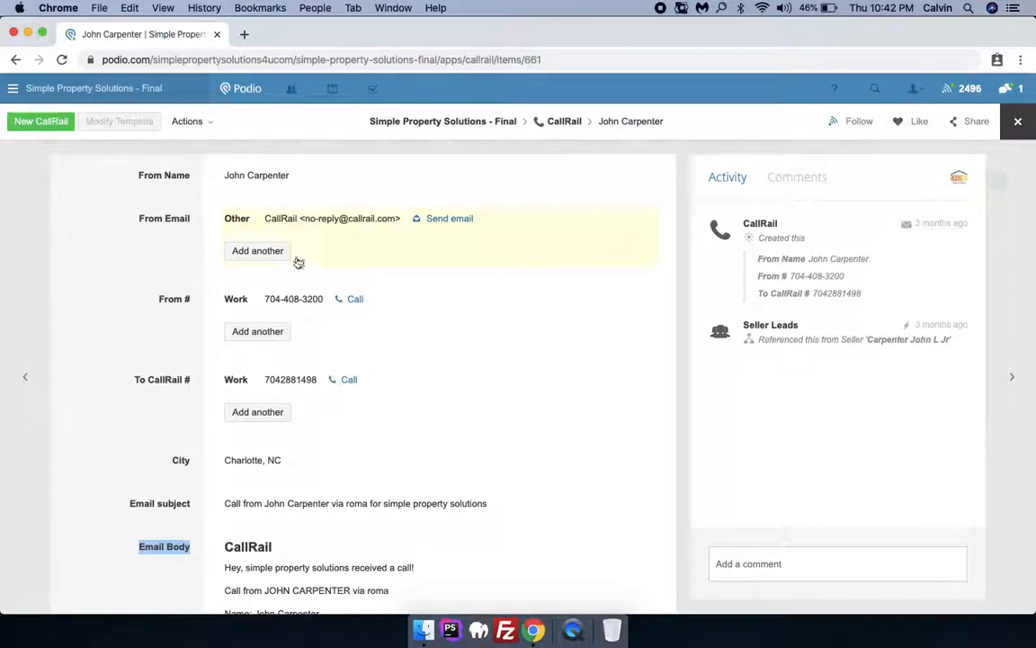
scroll("down", 3)
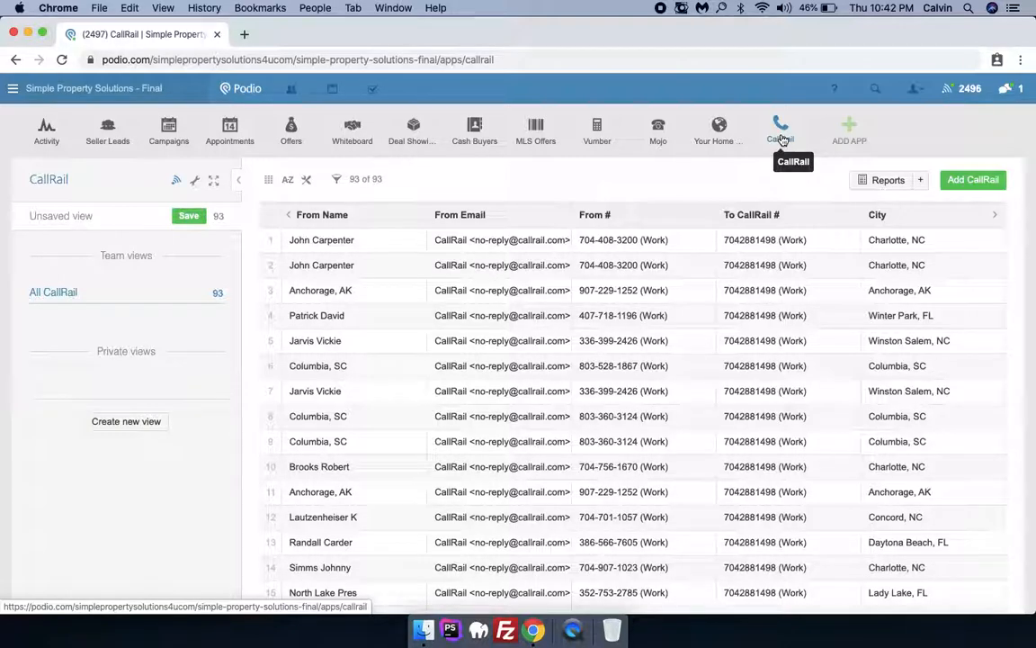
mouse_move(780, 415)
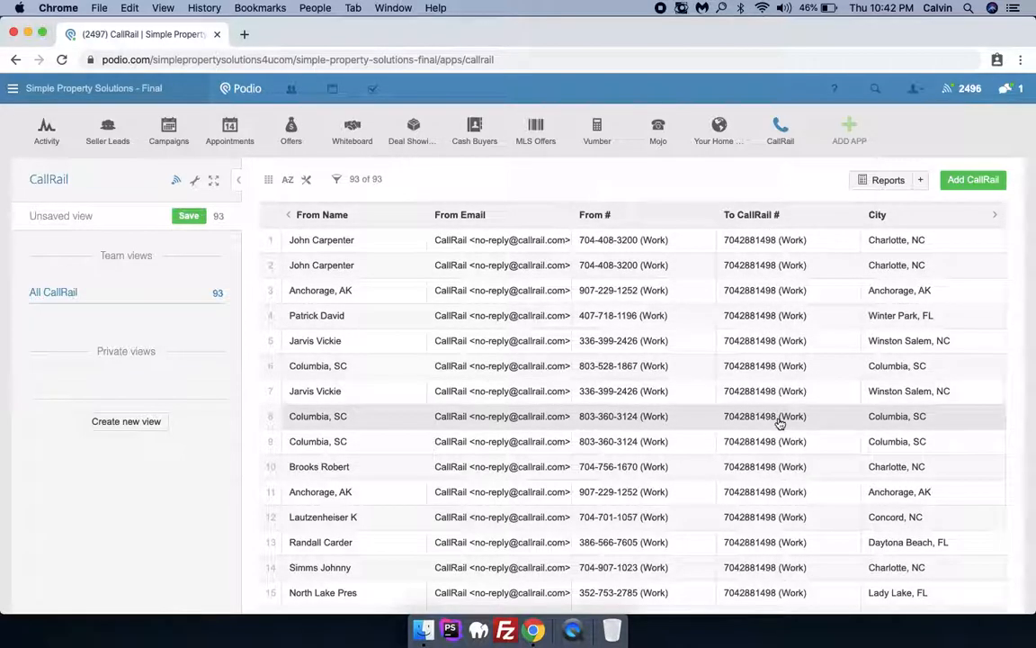
mouse_move(772, 365)
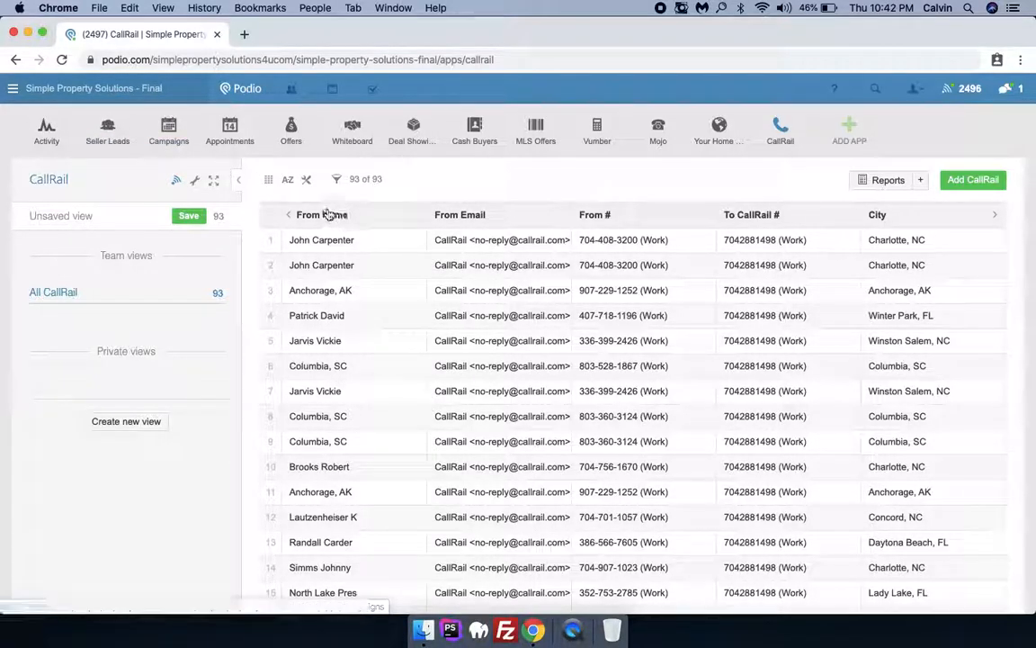
mouse_move(108, 130)
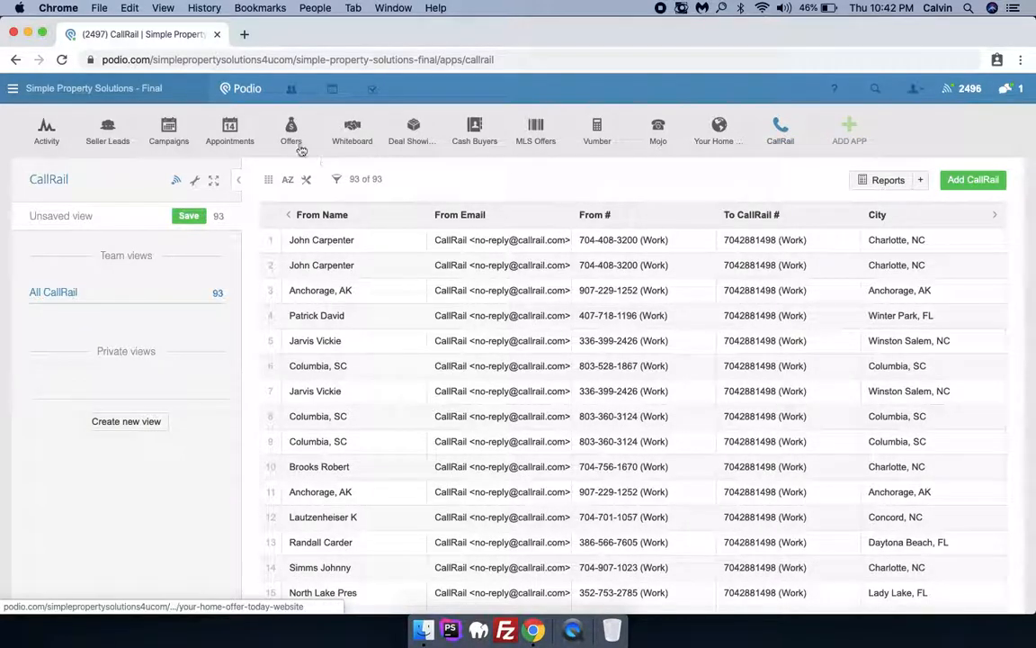
mouse_move(108, 130)
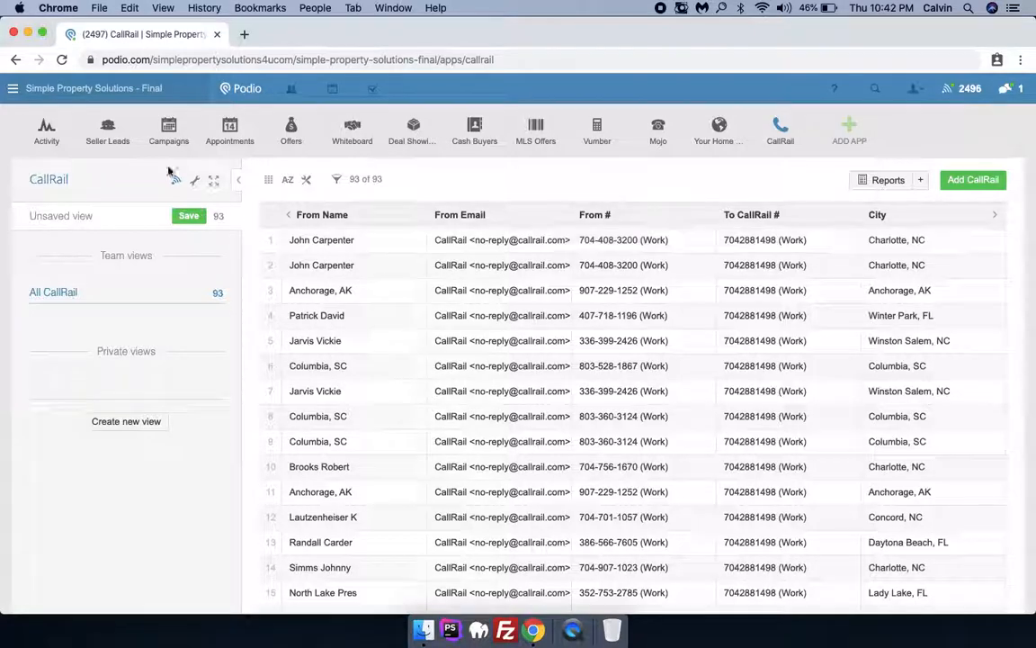
mouse_move(108, 129)
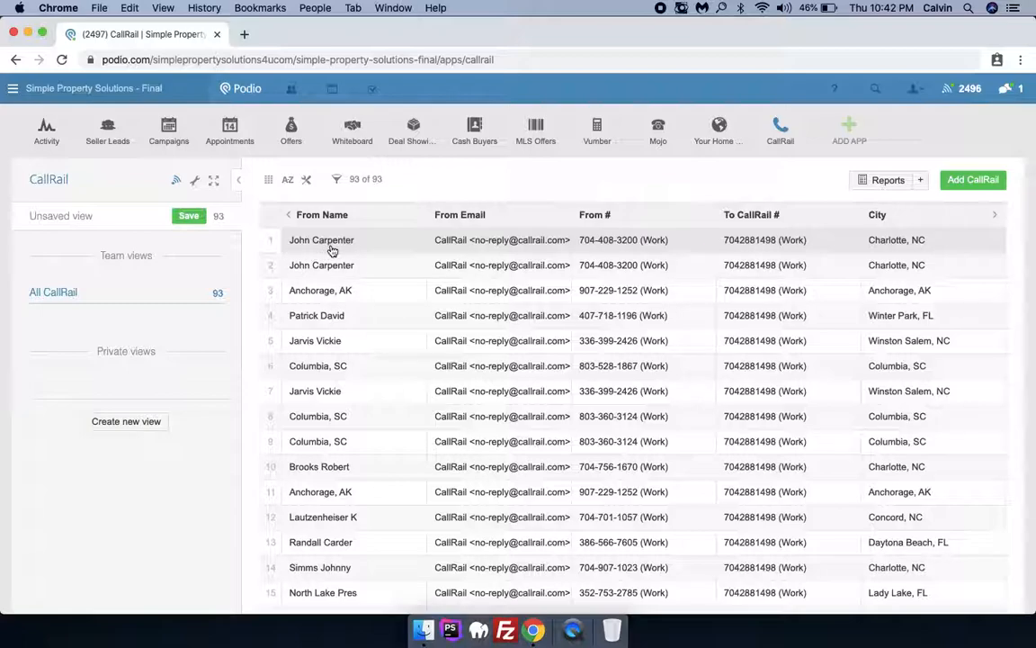
mouse_move(331, 248)
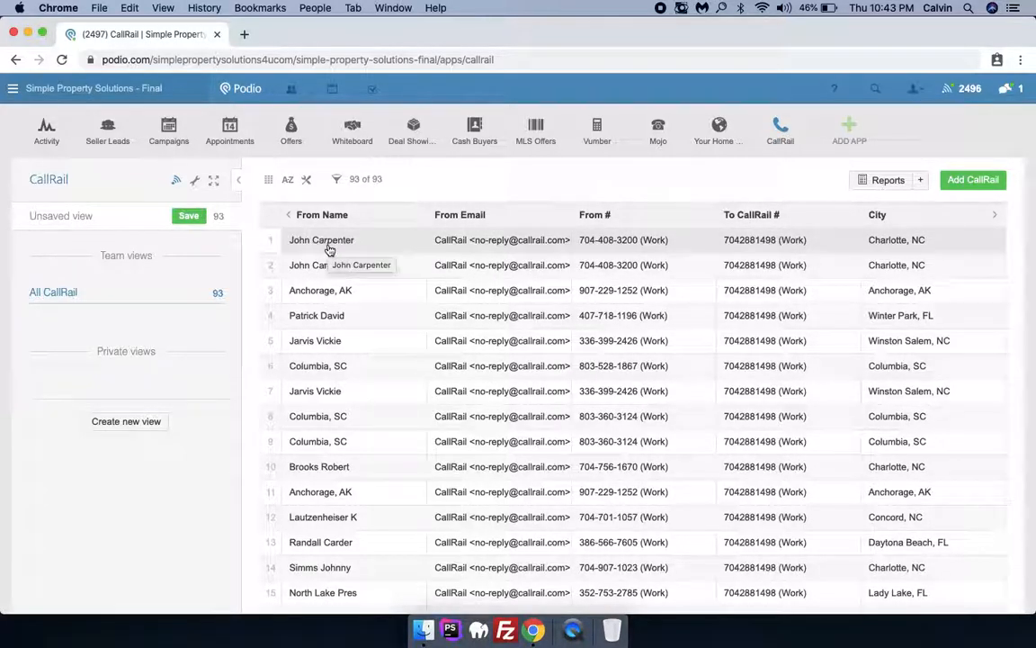
mouse_move(781, 126)
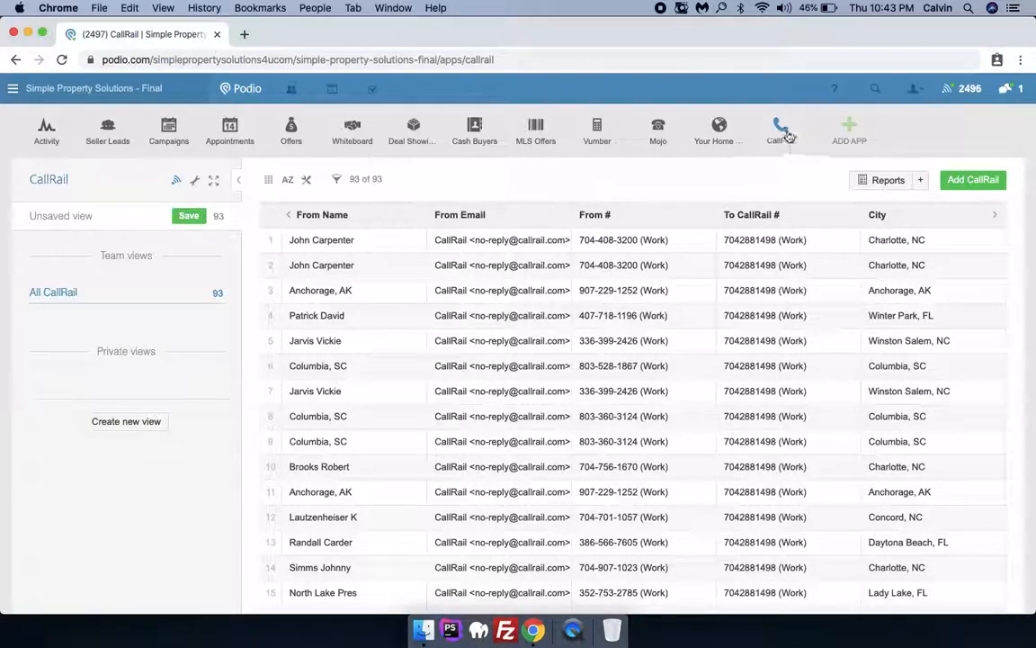
mouse_move(108, 130)
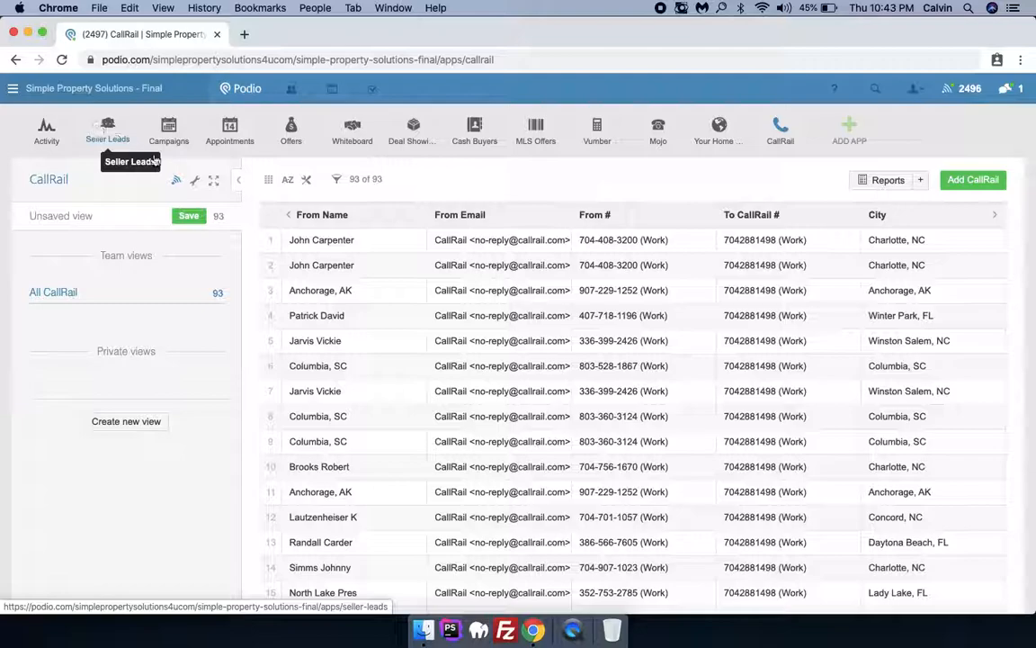
mouse_move(313, 265)
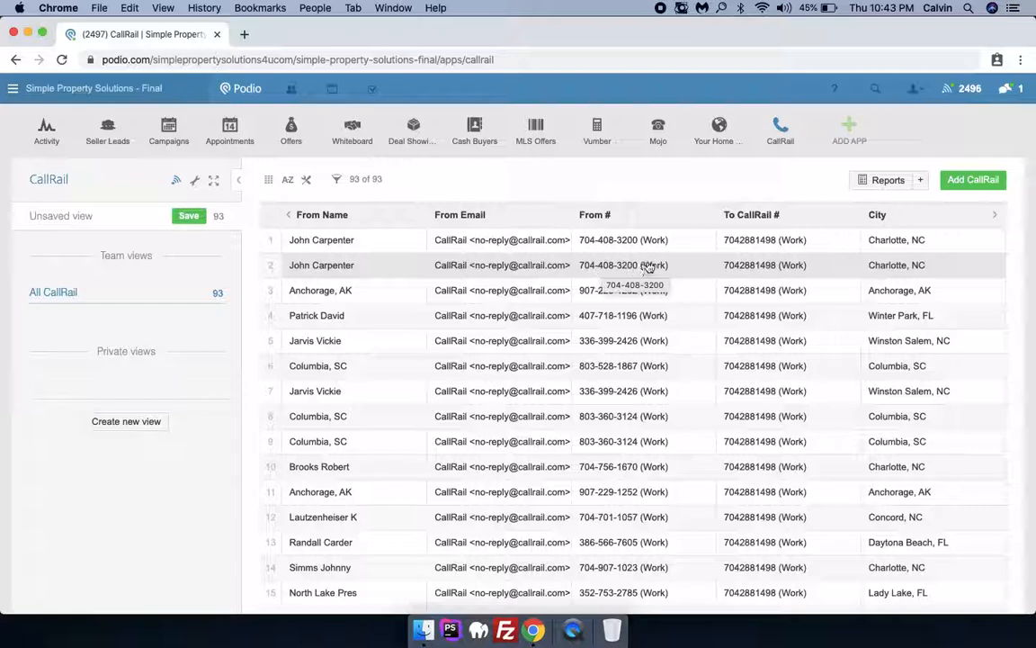
mouse_move(108, 129)
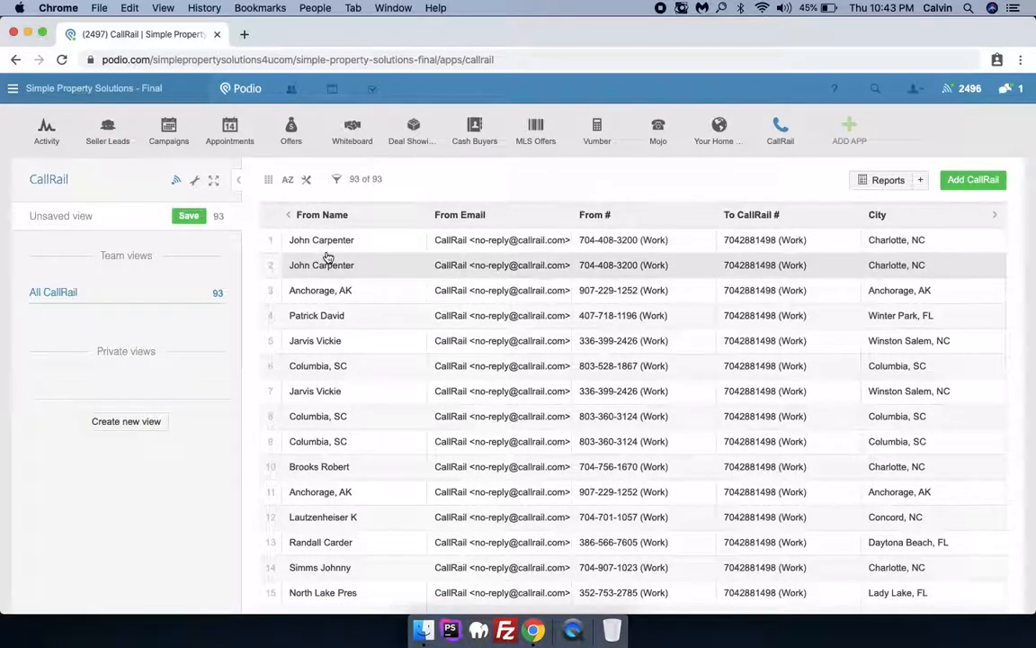
mouse_move(320, 264)
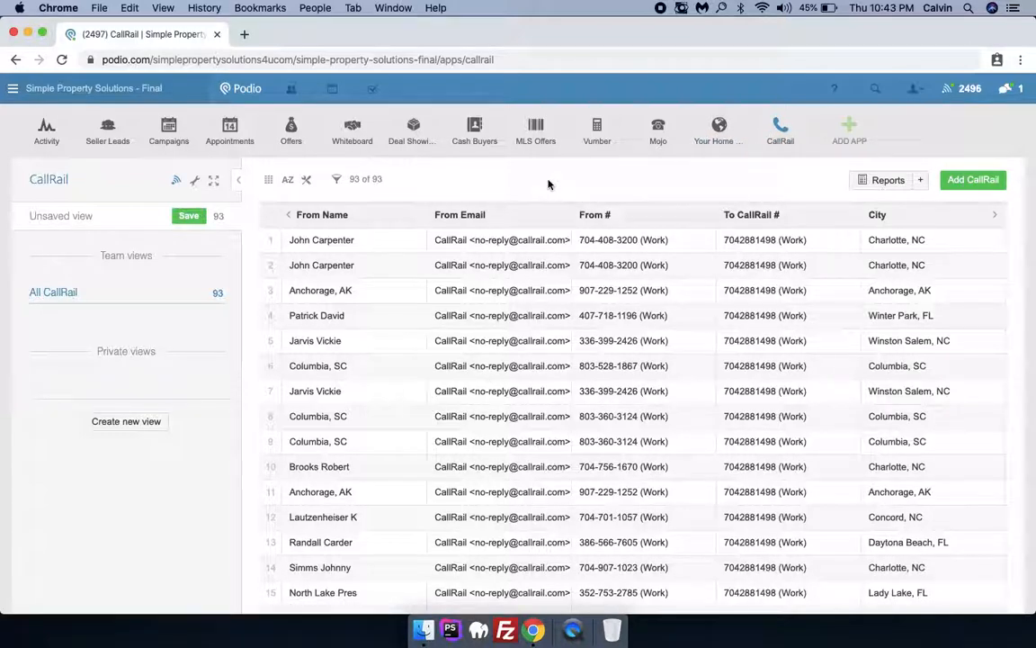
mouse_move(504, 185)
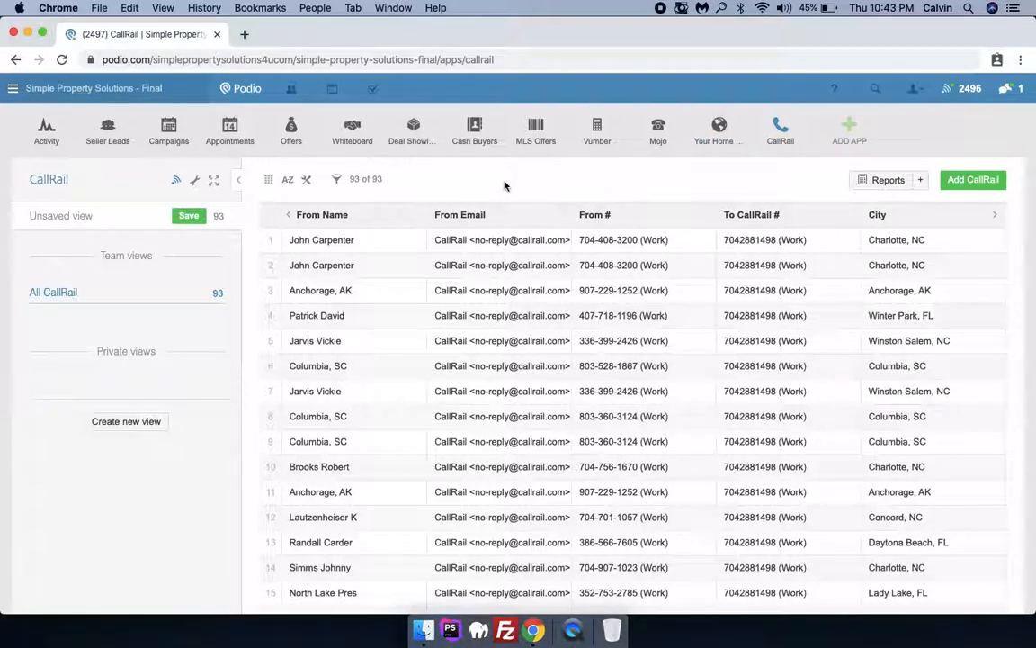